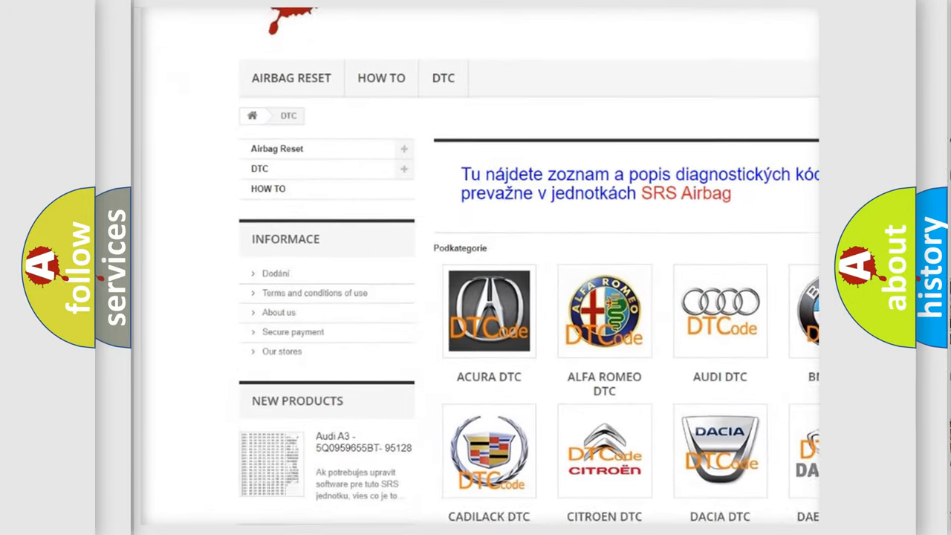
scroll(down, 3)
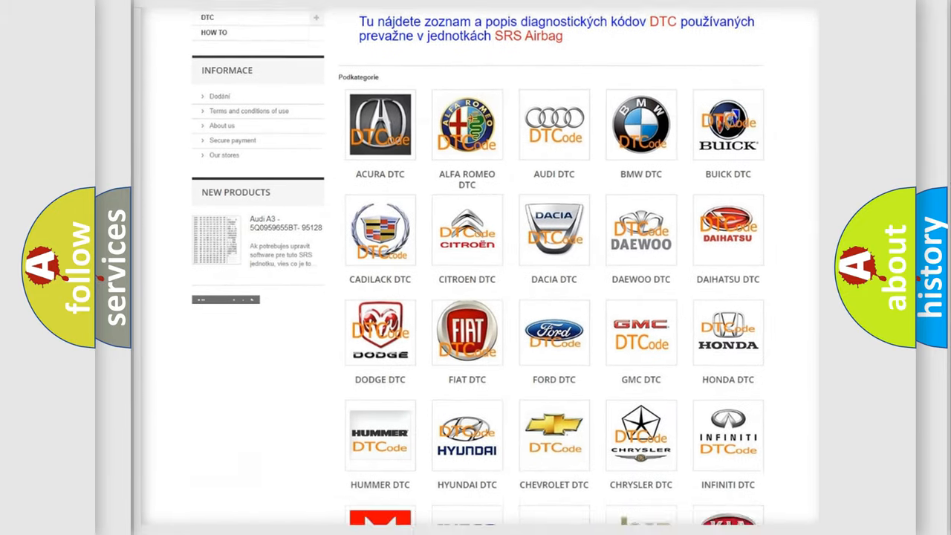
scroll(down, 3)
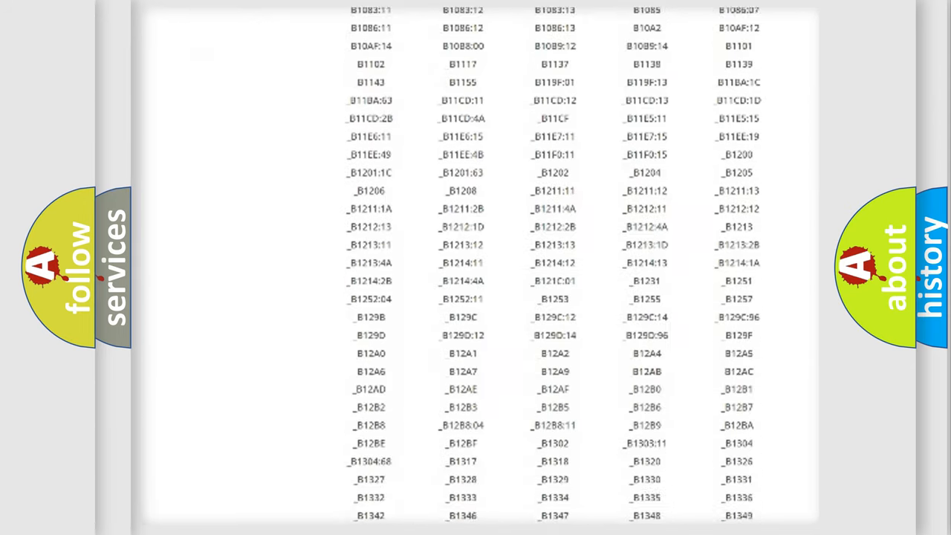
scroll(down, 3)
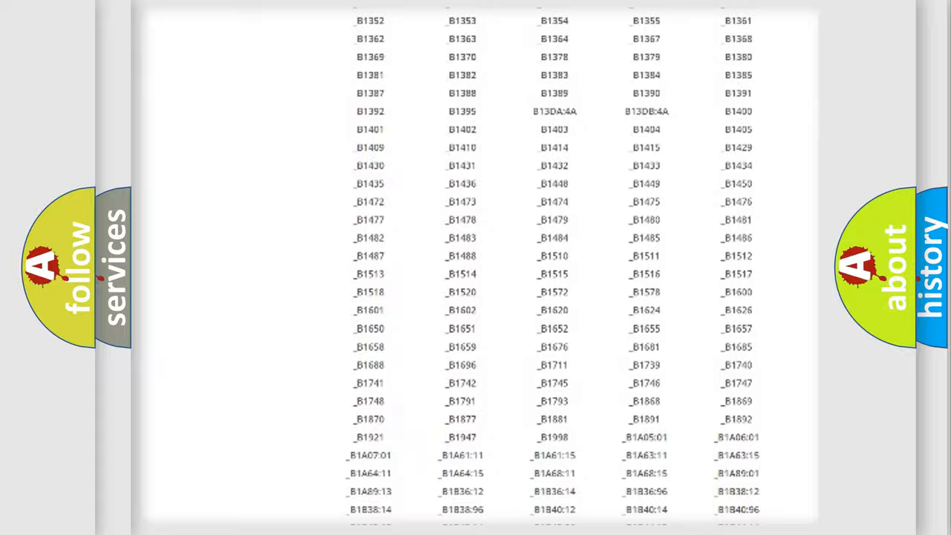